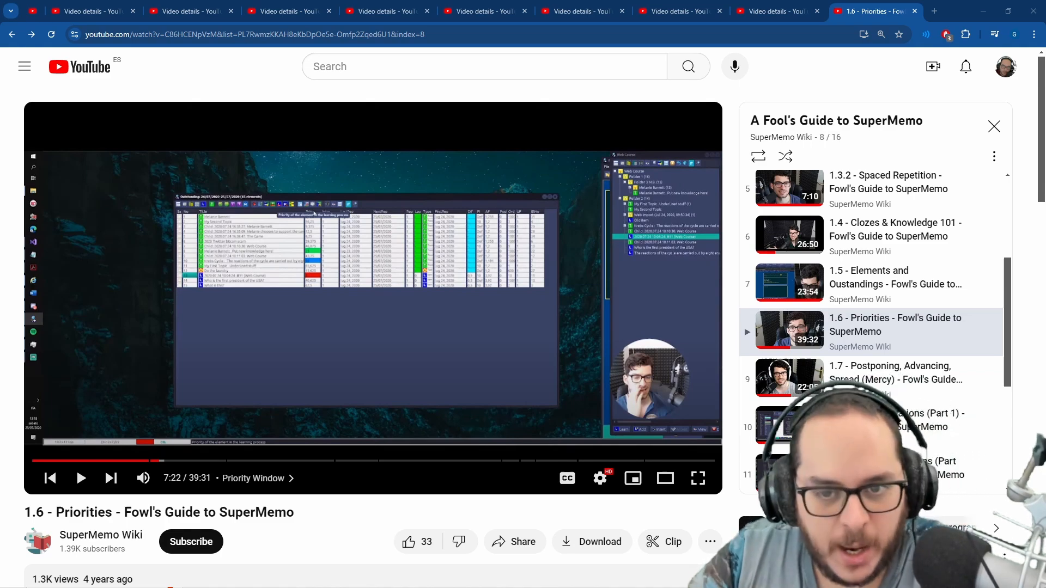
# Step: Play a few more seconds of the 1.6 Priorities video, then pause it around 7:36
pyautogui.click(372, 299)
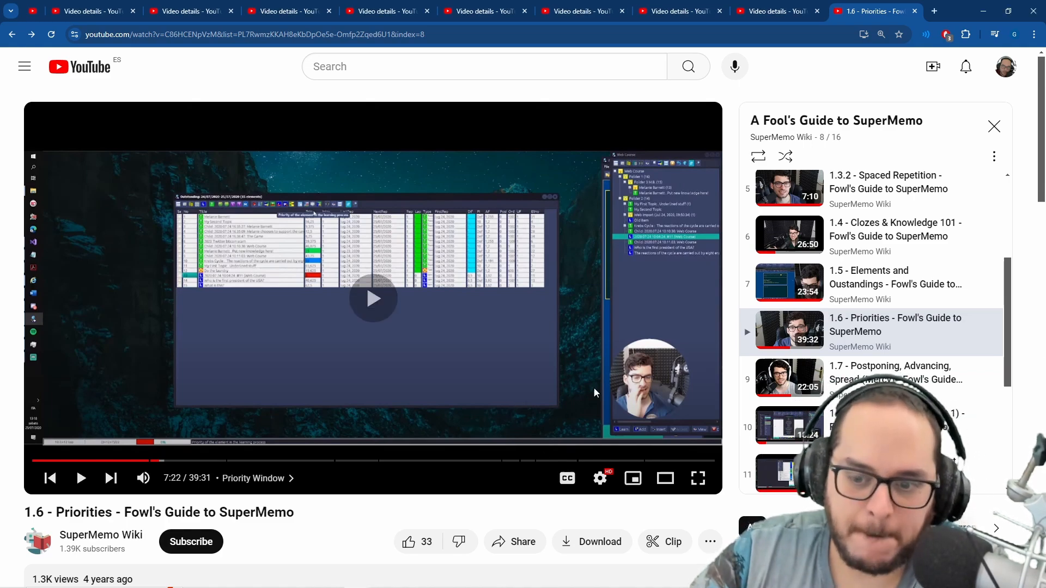
pyautogui.click(697, 478)
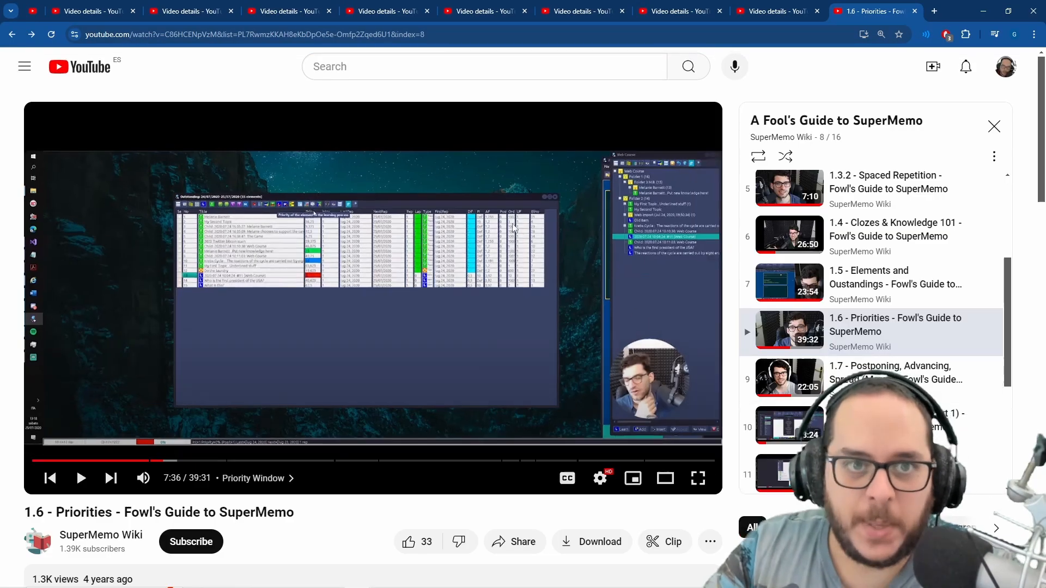
# Step: Show the details page of the 'Understanding Why Priority Decreases Across Time' video
pyautogui.click(190, 11)
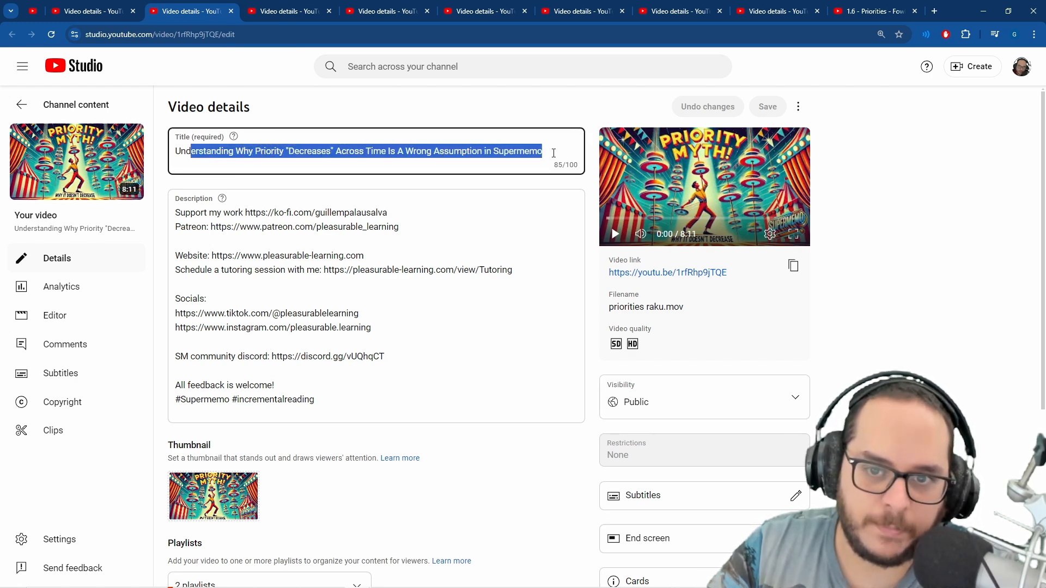
pyautogui.moveTo(596, 120)
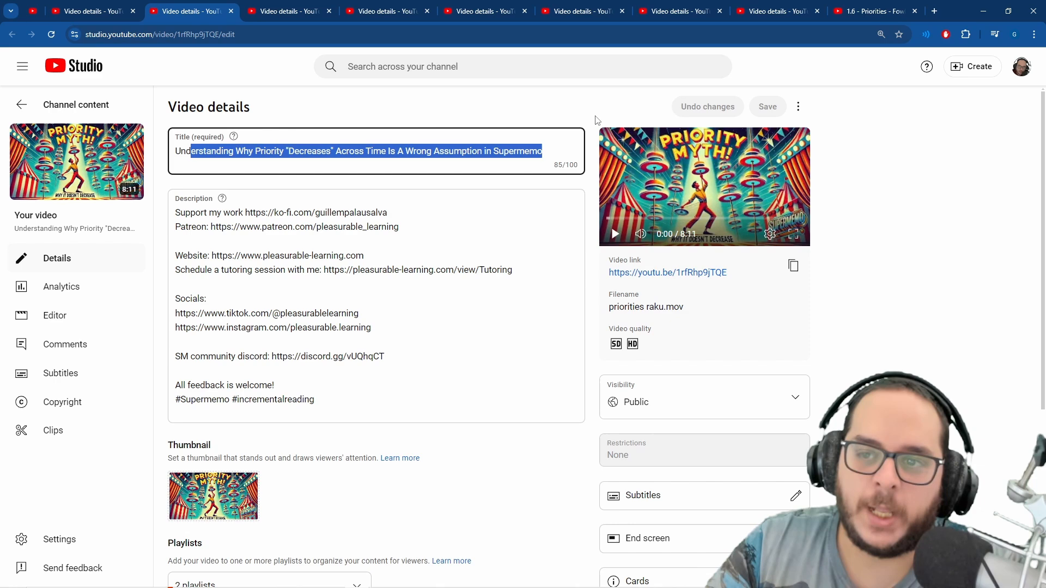
pyautogui.moveTo(589, 121)
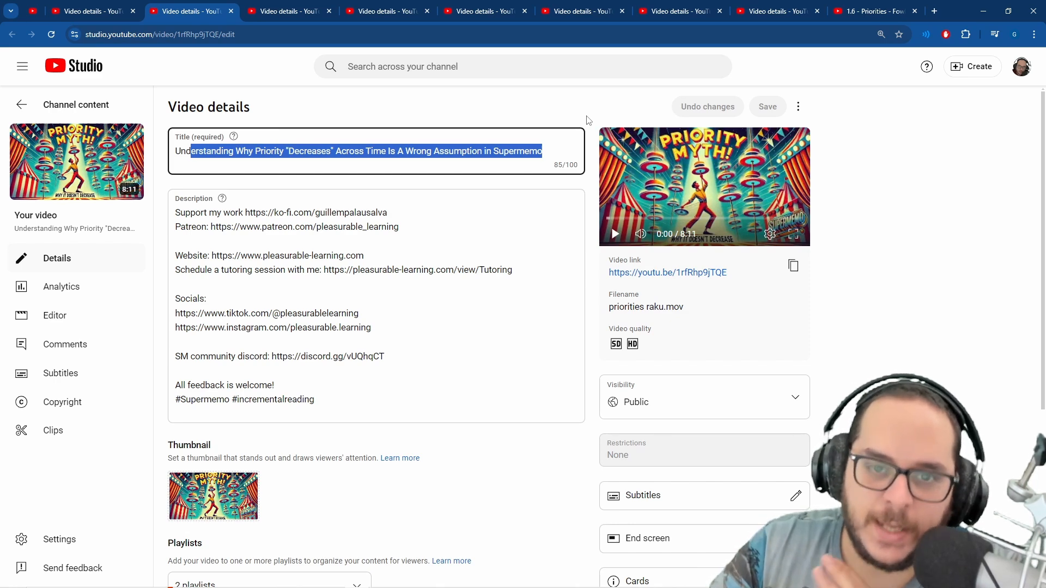
pyautogui.moveTo(564, 142)
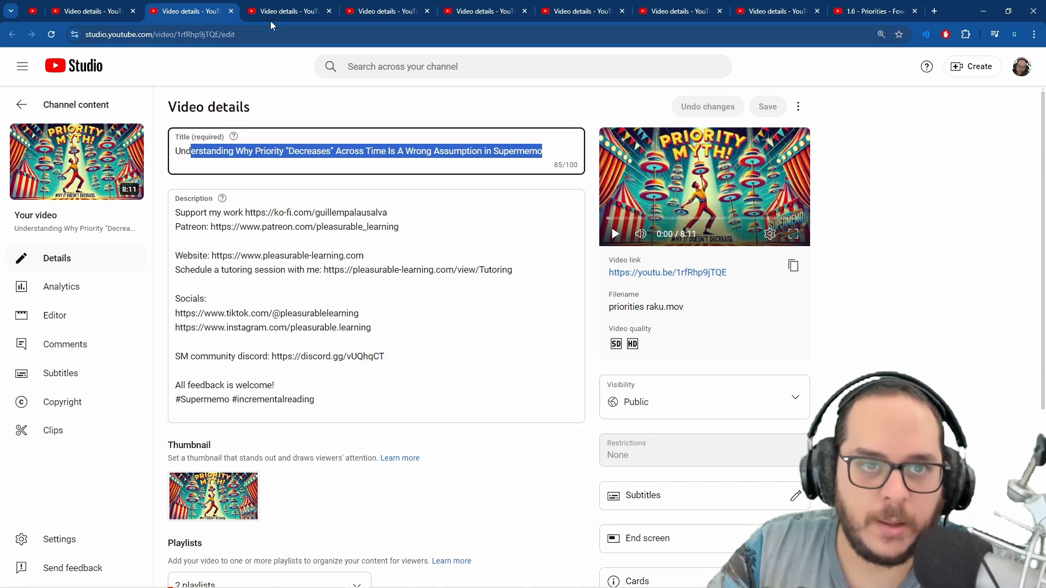
# Step: Close the priority-decrease details and show 'Simplify Supermemo Priorities with This Rule of Thumb' details
pyautogui.click(192, 11)
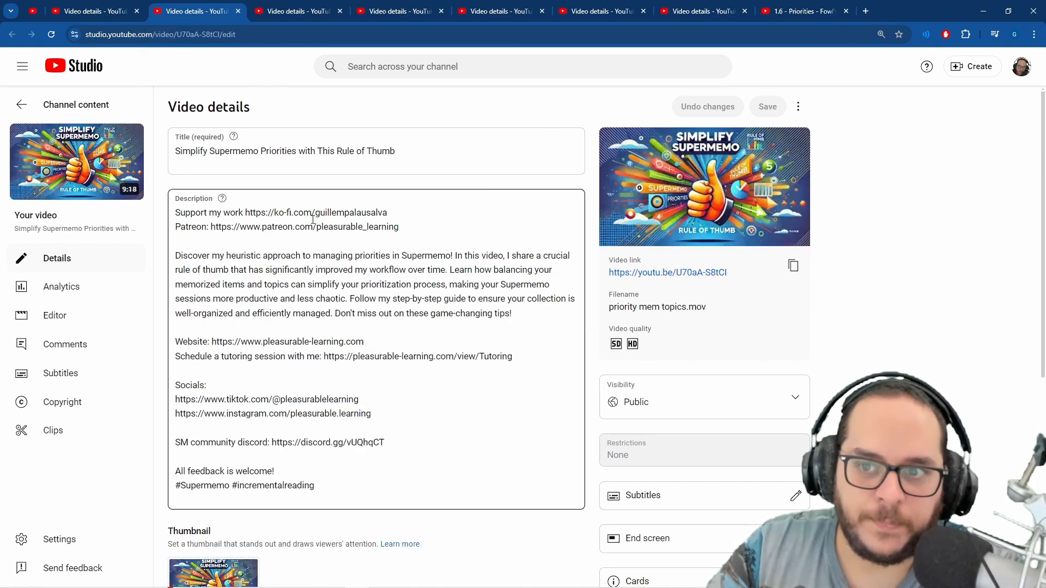
pyautogui.doubleClick(217, 150)
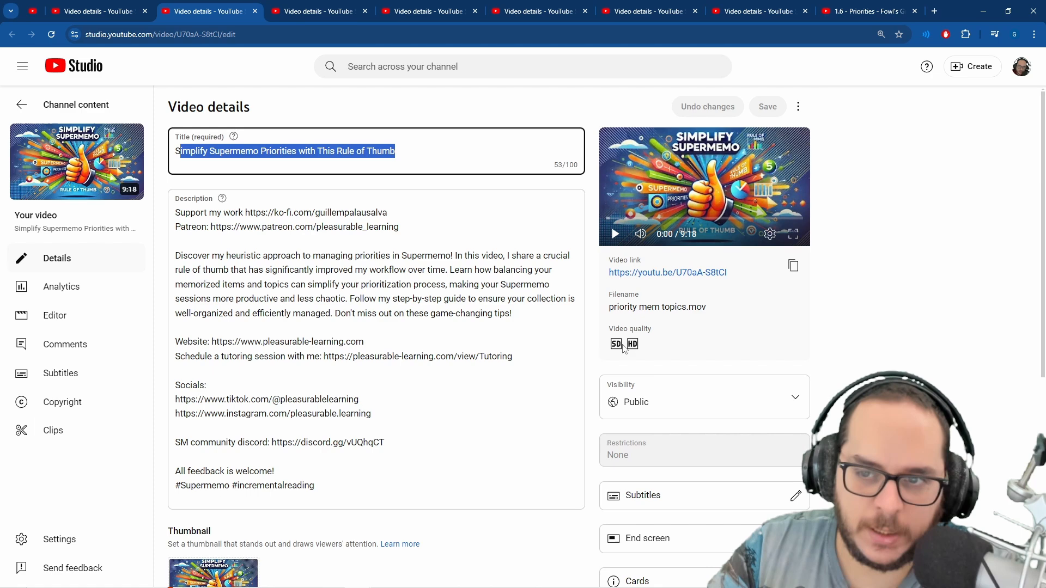
pyautogui.click(259, 320)
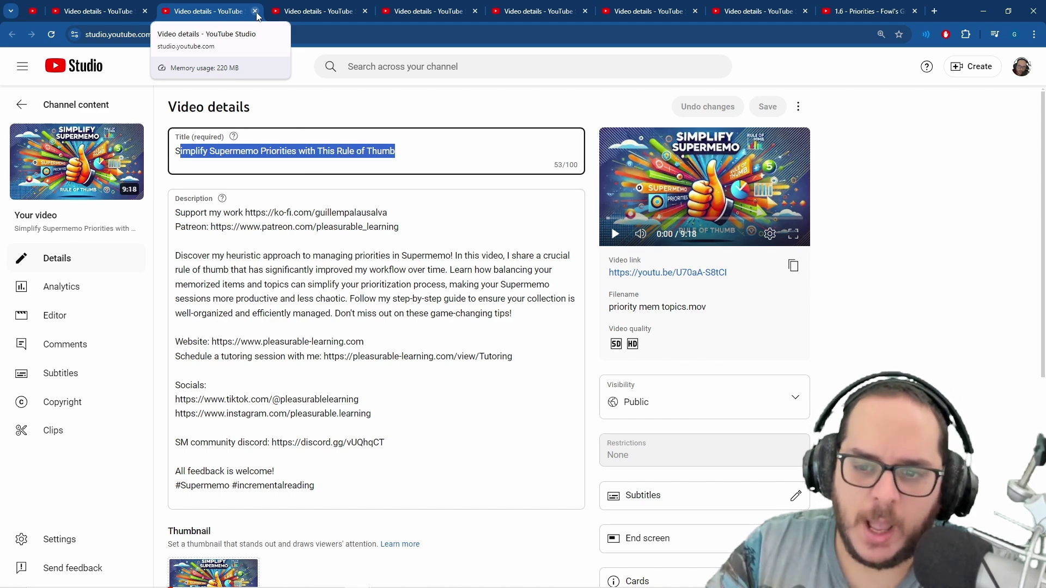
# Step: Close the rule-of-thumb details, revealing the Cloze Interval priorities video's details
pyautogui.click(256, 11)
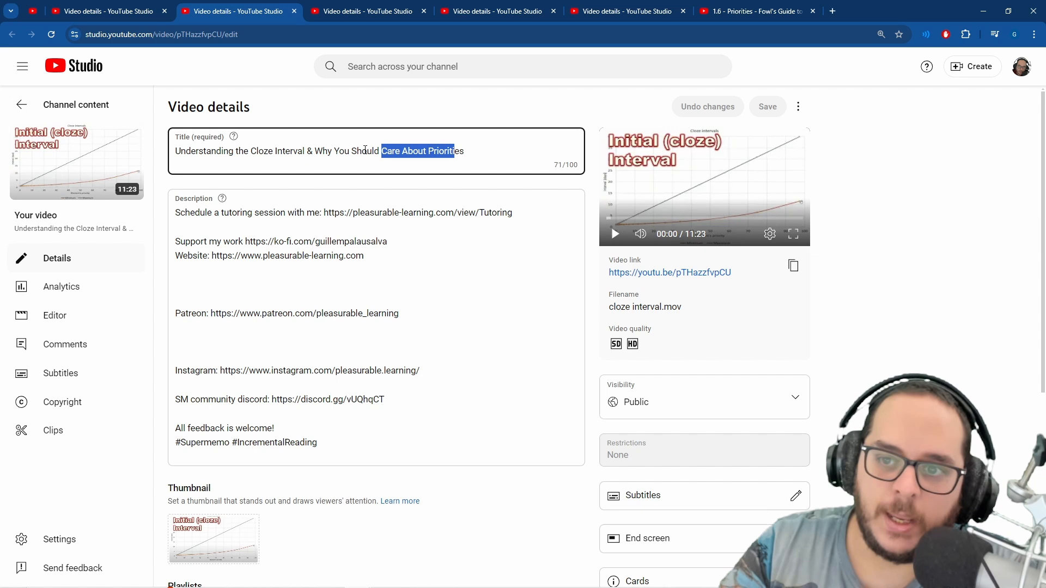
pyautogui.moveTo(752, 167)
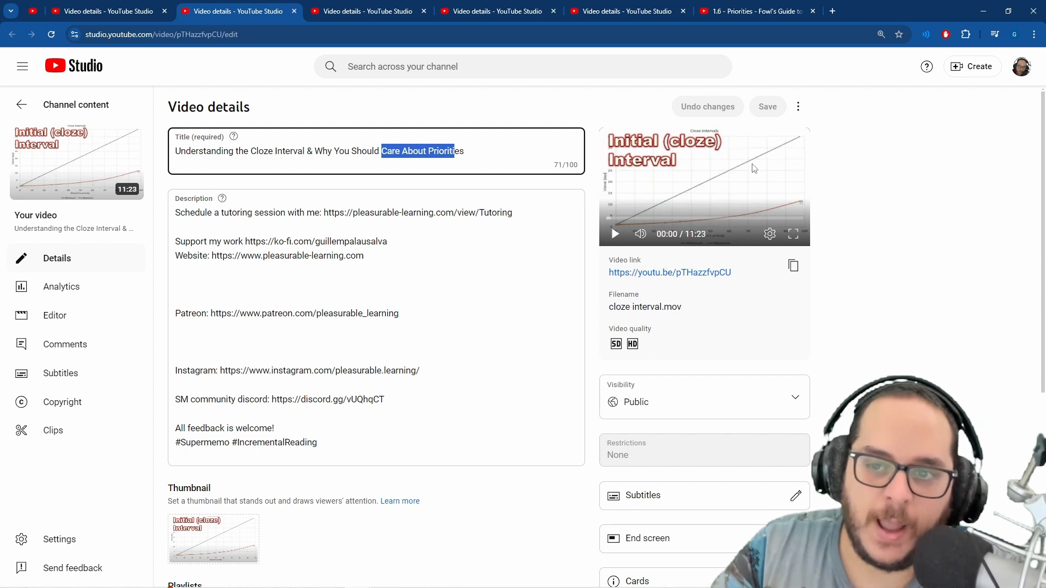
pyautogui.moveTo(706, 186)
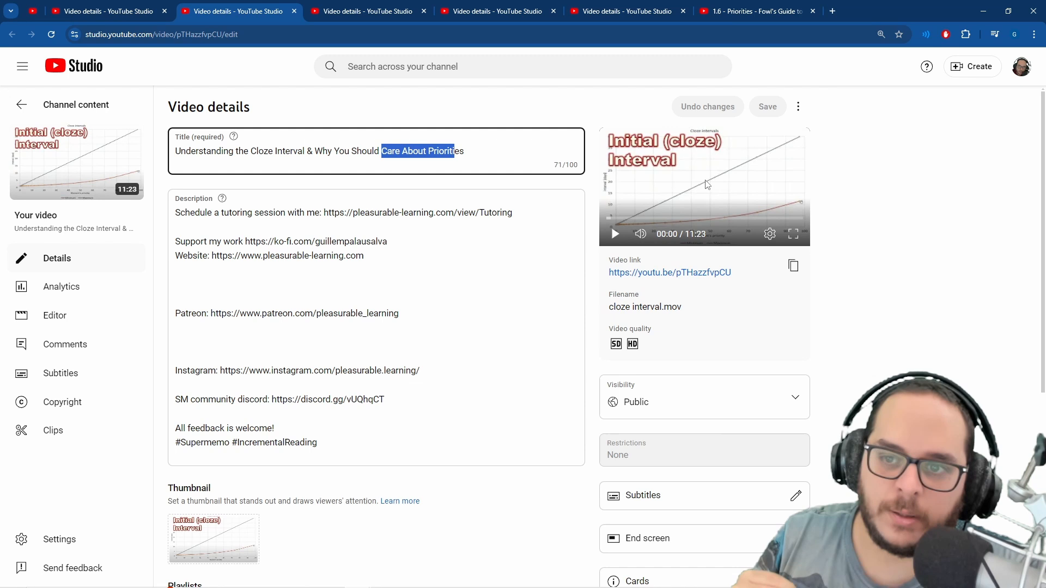
pyautogui.moveTo(780, 234)
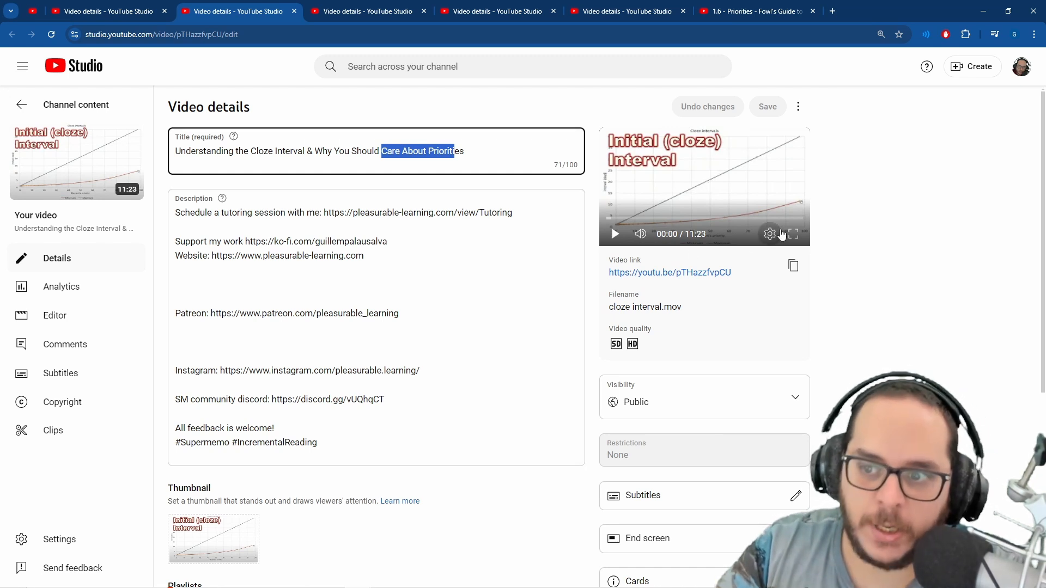
pyautogui.moveTo(783, 173)
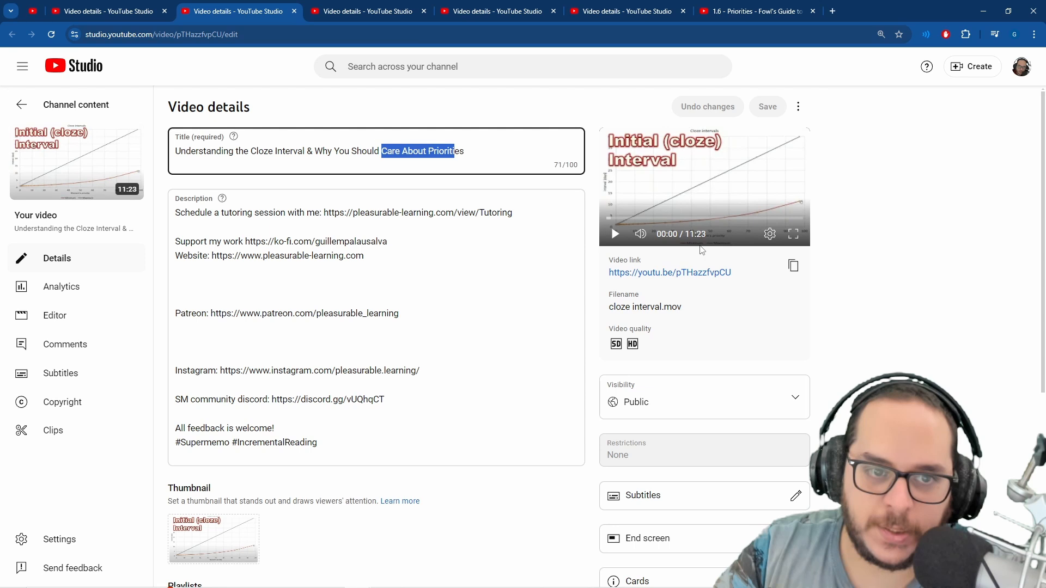
pyautogui.moveTo(758, 161)
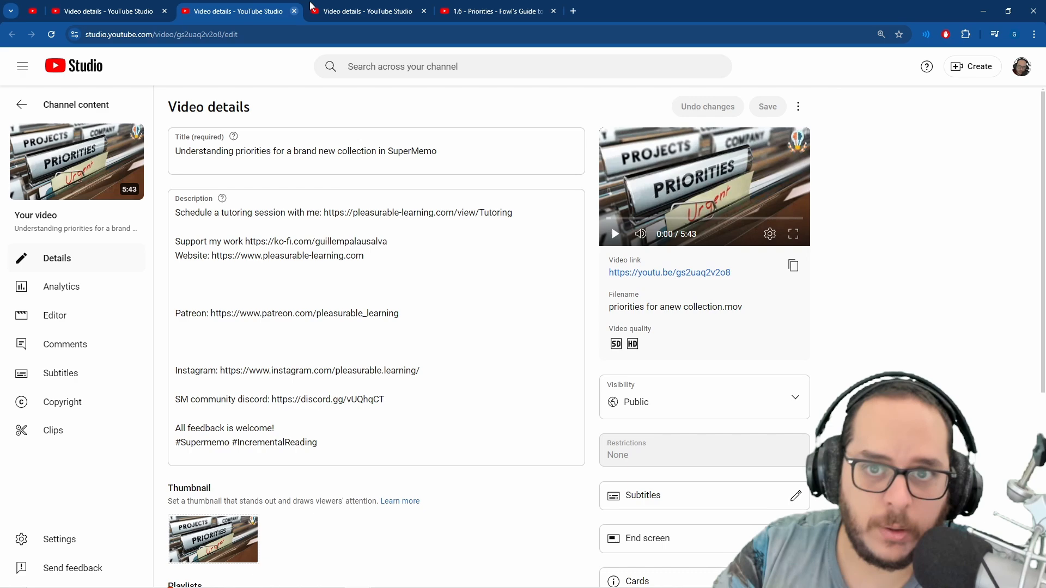
pyautogui.click(496, 11)
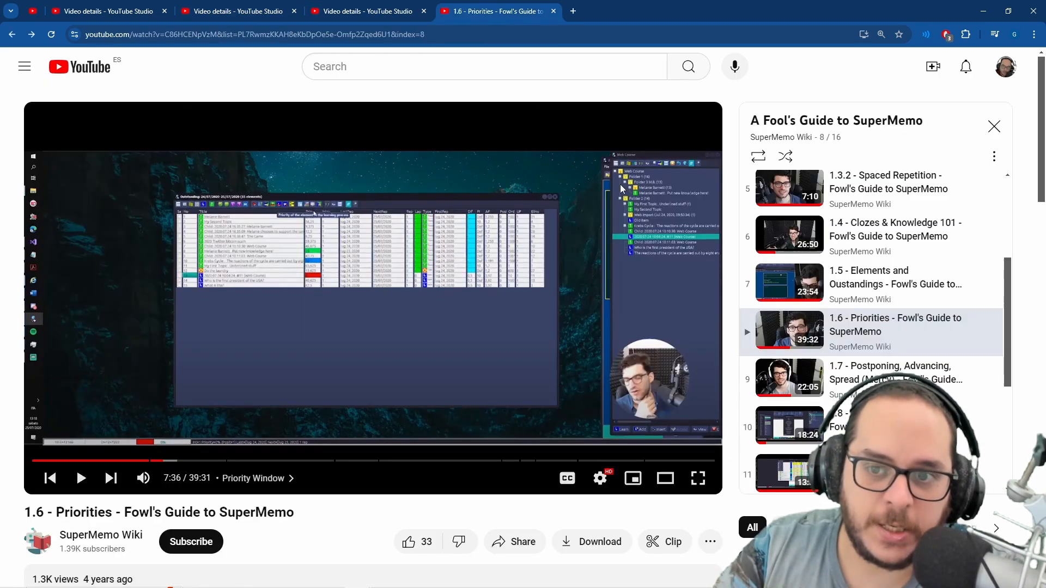
pyautogui.moveTo(634, 255)
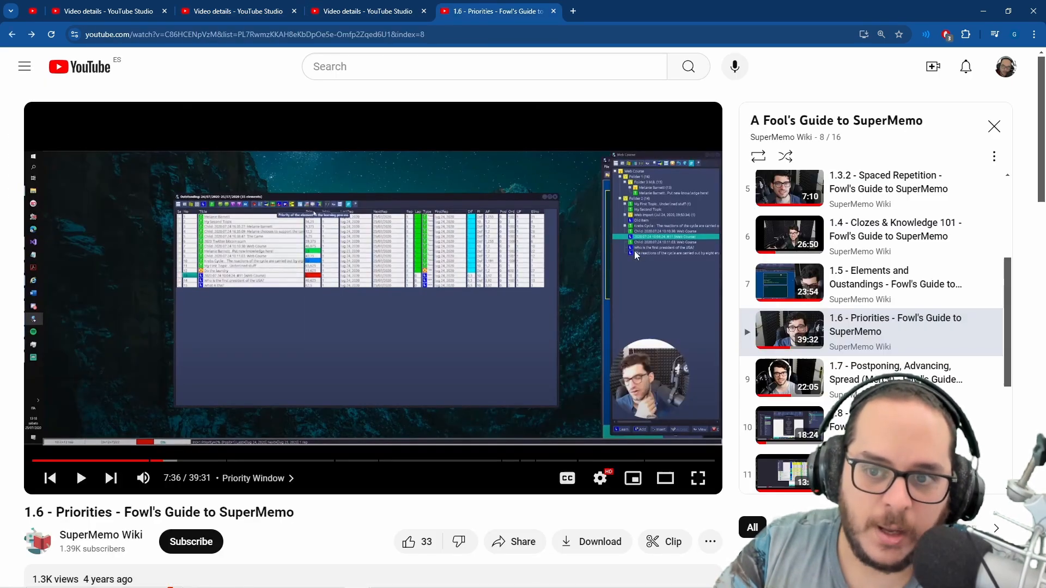
pyautogui.moveTo(215, 313)
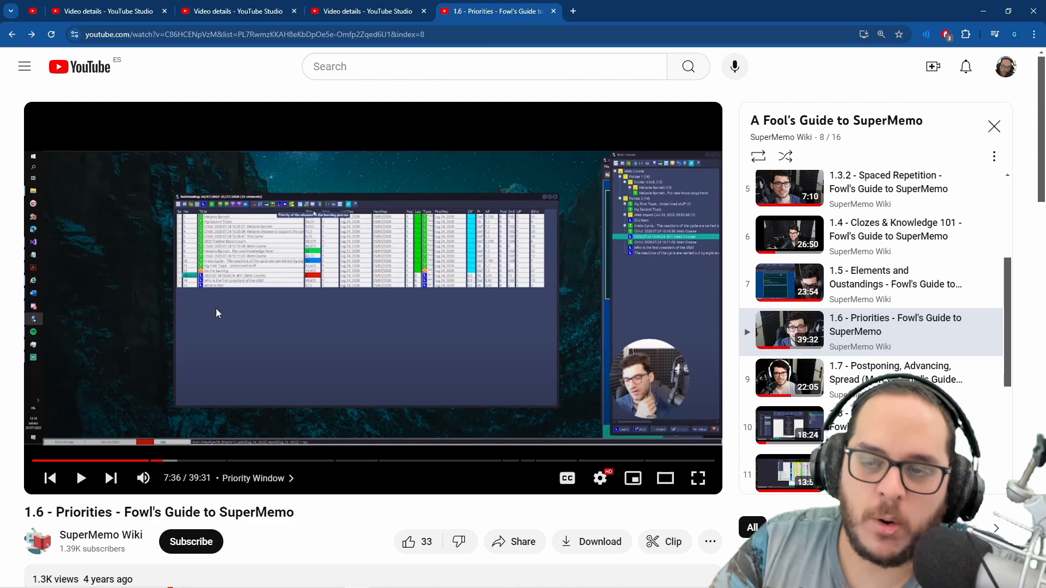
pyautogui.moveTo(231, 305)
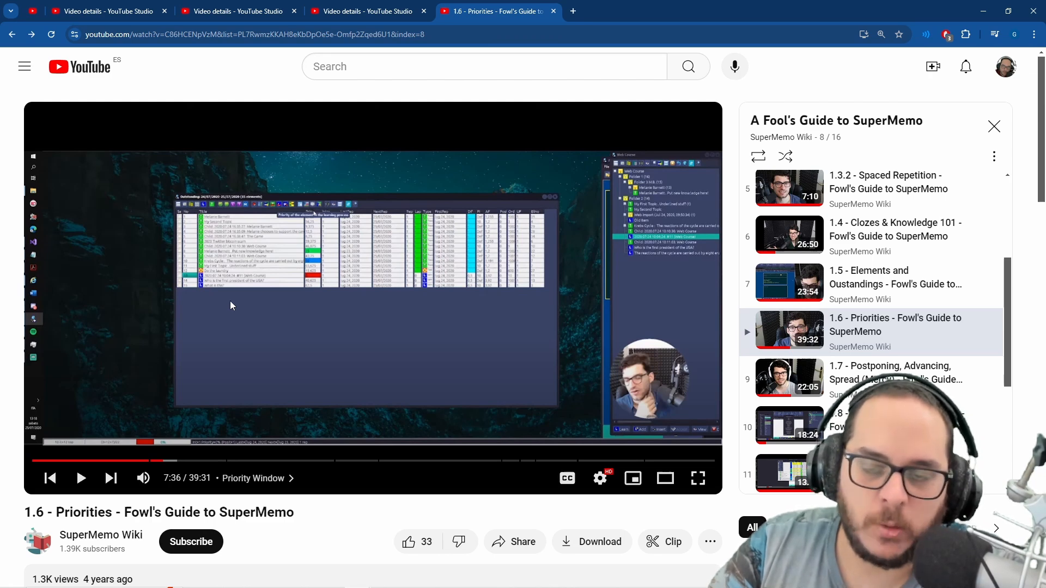
pyautogui.moveTo(233, 298)
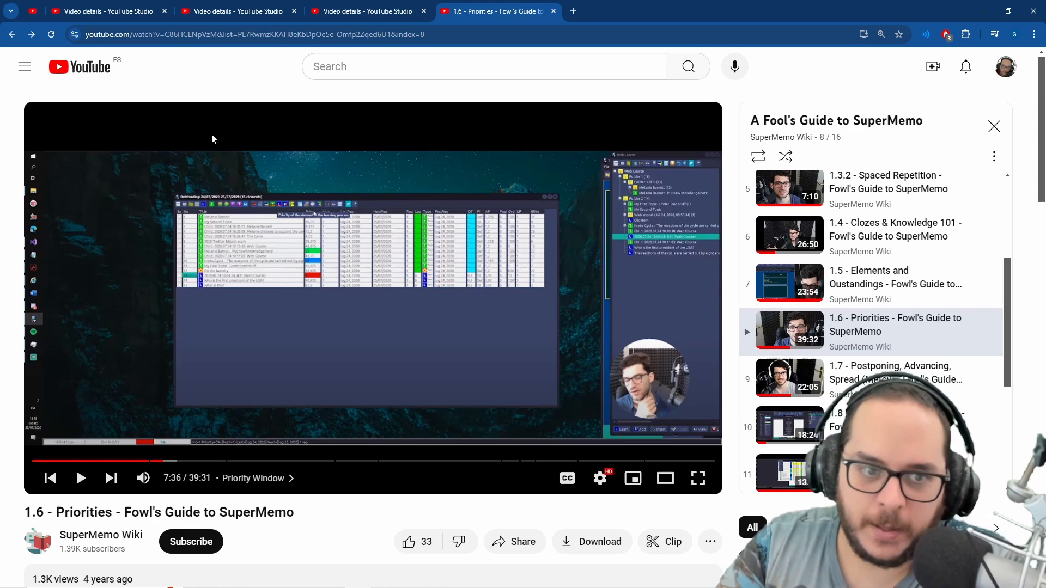
pyautogui.moveTo(211, 292)
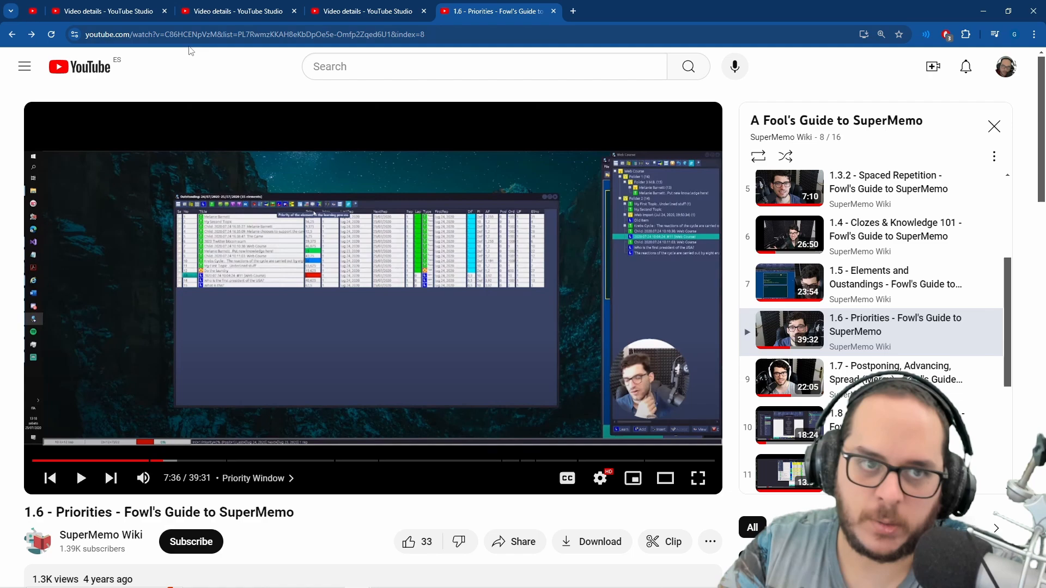
# Step: Show details of 'Understanding priorities for a brand new collection in SuperMemo'
pyautogui.click(232, 11)
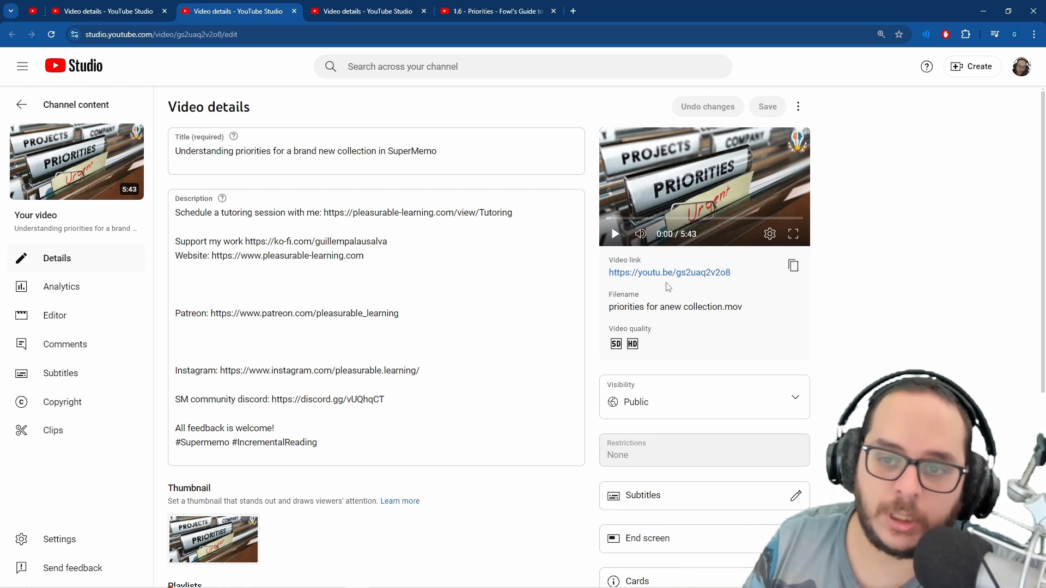
pyautogui.moveTo(589, 190)
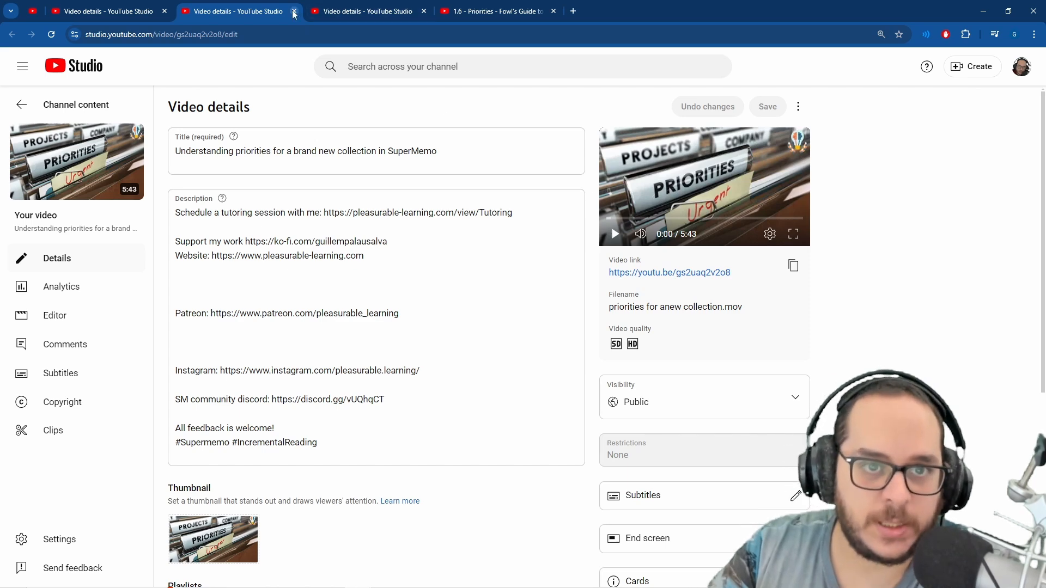
# Step: Close the brand new collection details, leaving 'Understanding Priority Protection in SuperMemo' showing
pyautogui.click(293, 11)
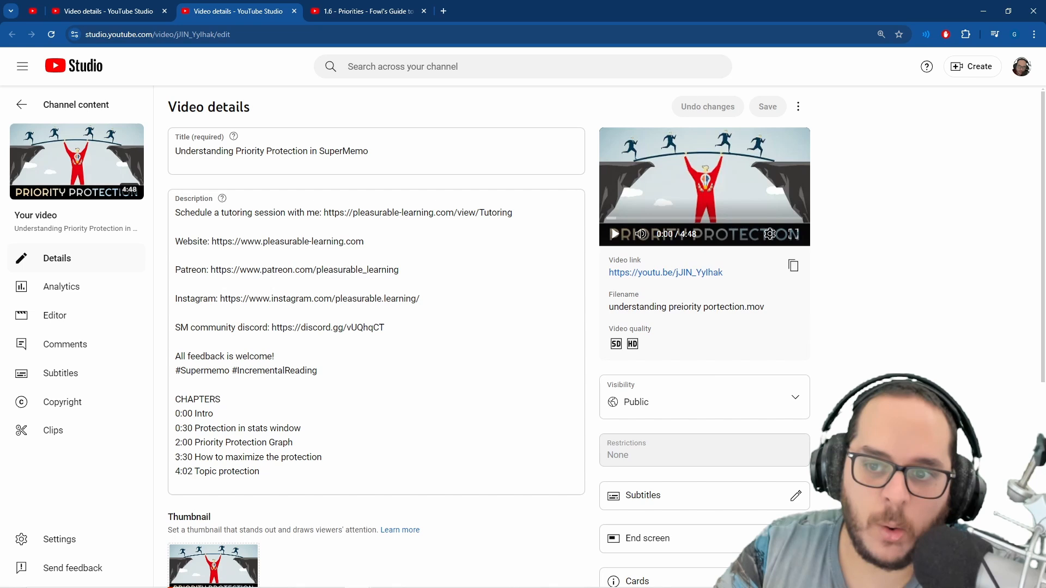
pyautogui.click(346, 150)
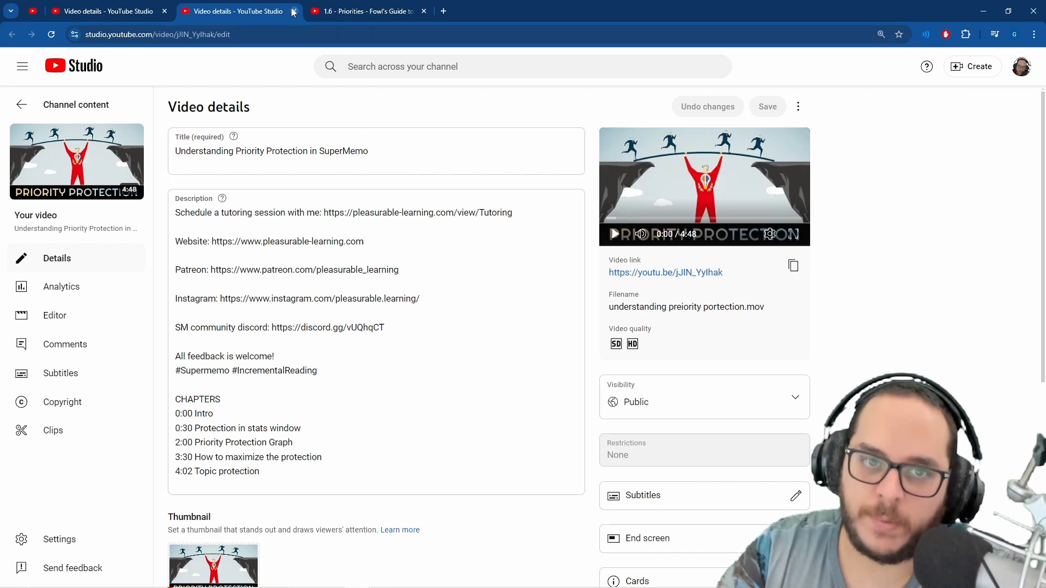
# Step: Close the Priority Protection details, landing on 'Supermemo Priorities For Beginners: Clearing Up Confusions'
pyautogui.click(292, 11)
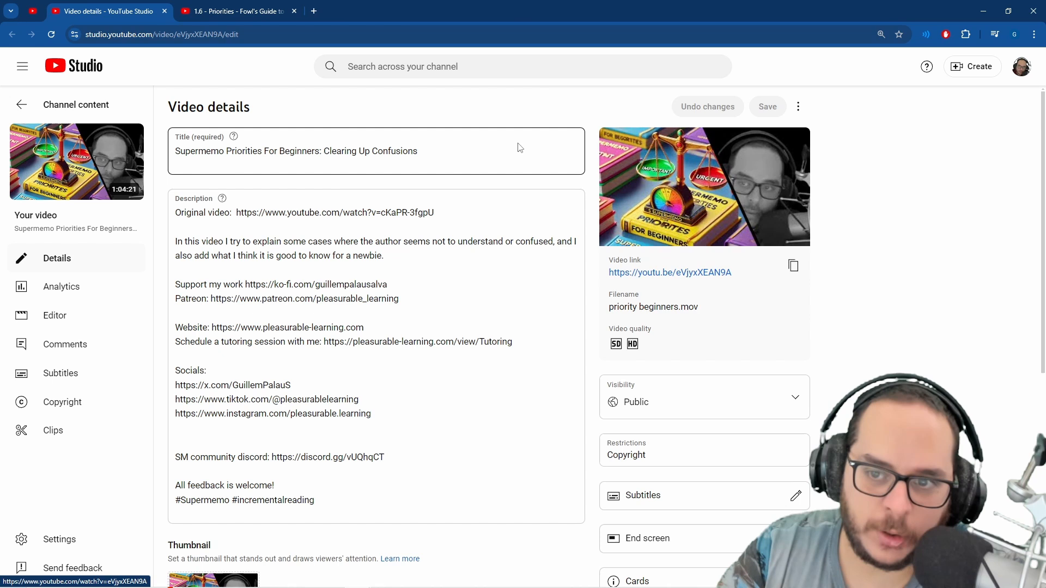
pyautogui.moveTo(202, 132)
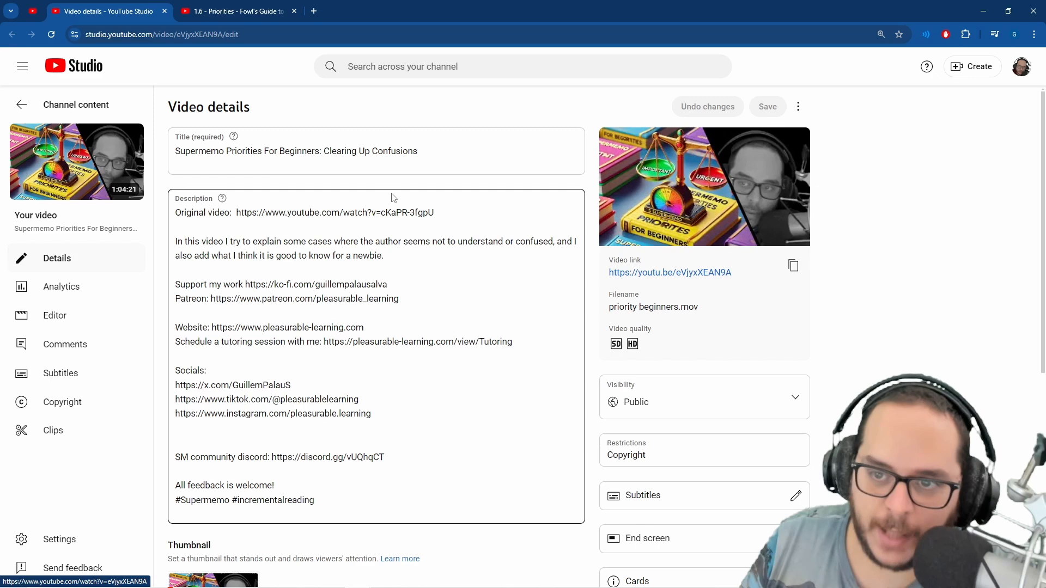
pyautogui.moveTo(704, 186)
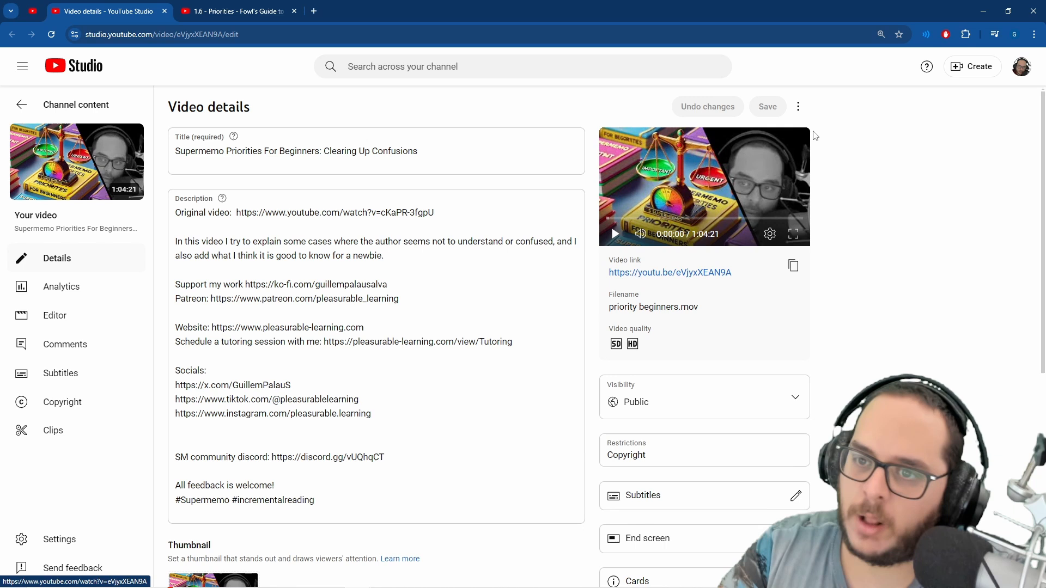
pyautogui.moveTo(988, 180)
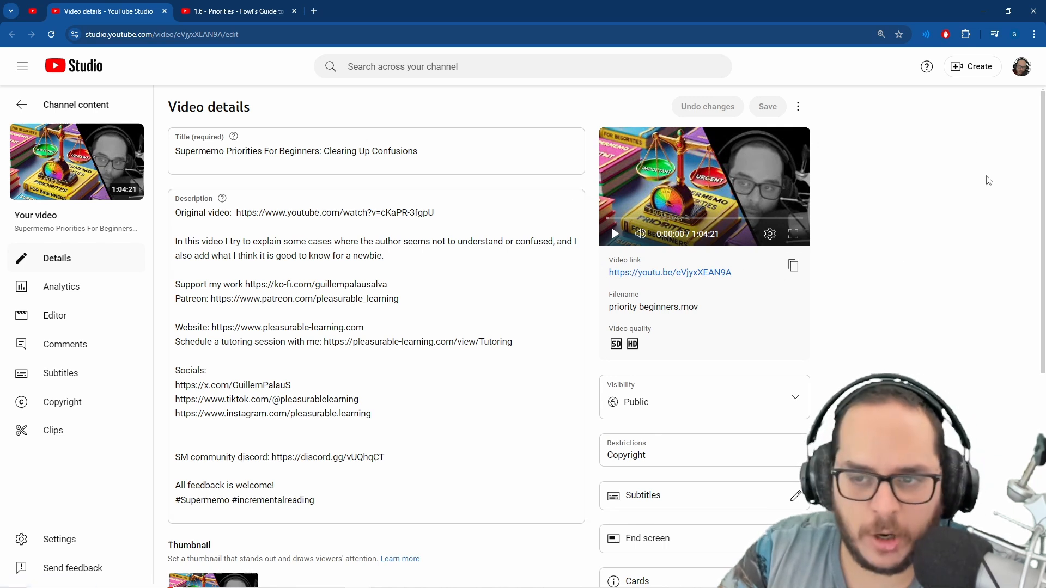
pyautogui.moveTo(719, 160)
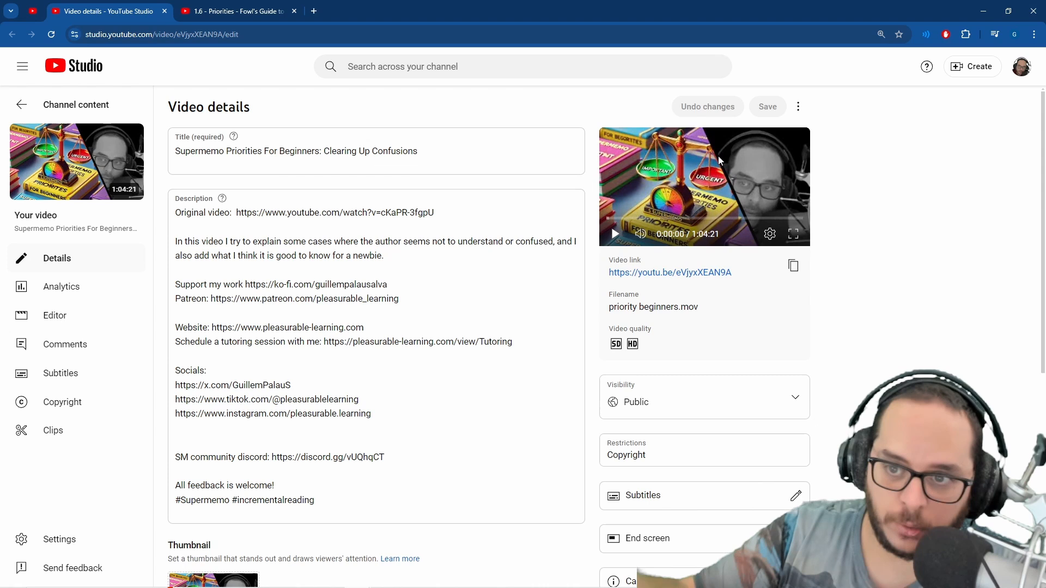
pyautogui.moveTo(616, 225)
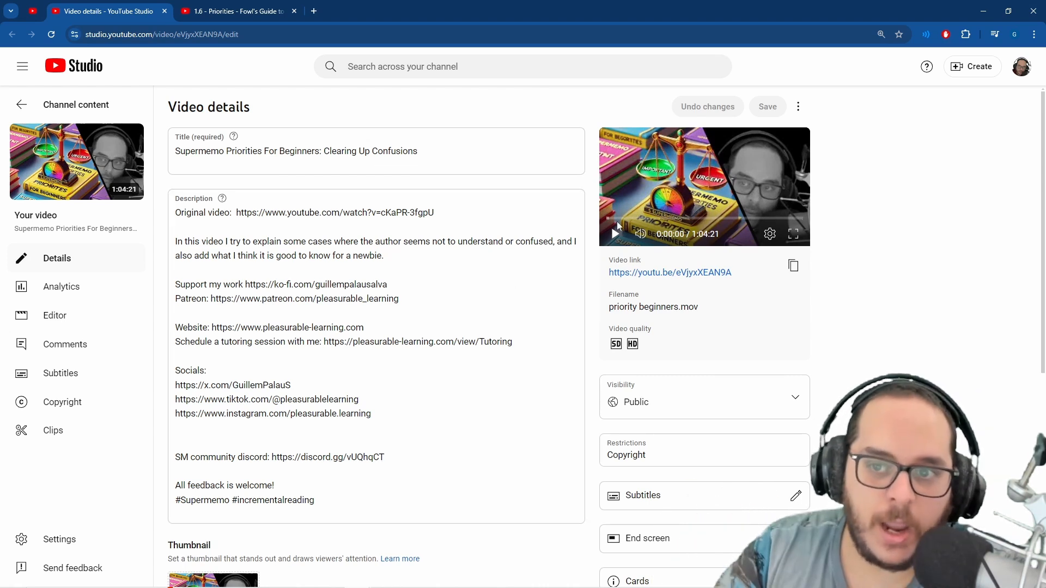
pyautogui.moveTo(661, 264)
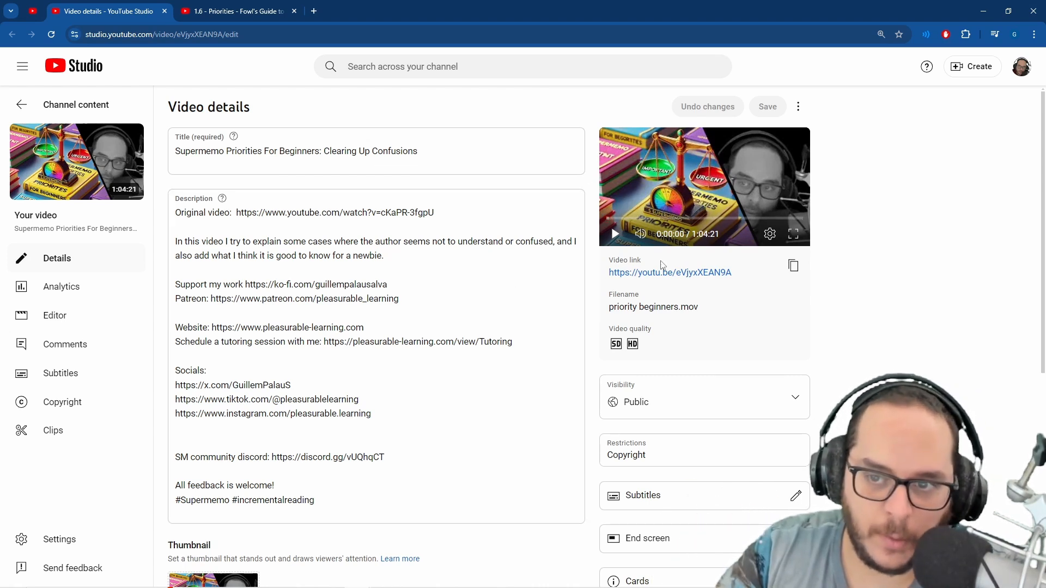
pyautogui.moveTo(695, 248)
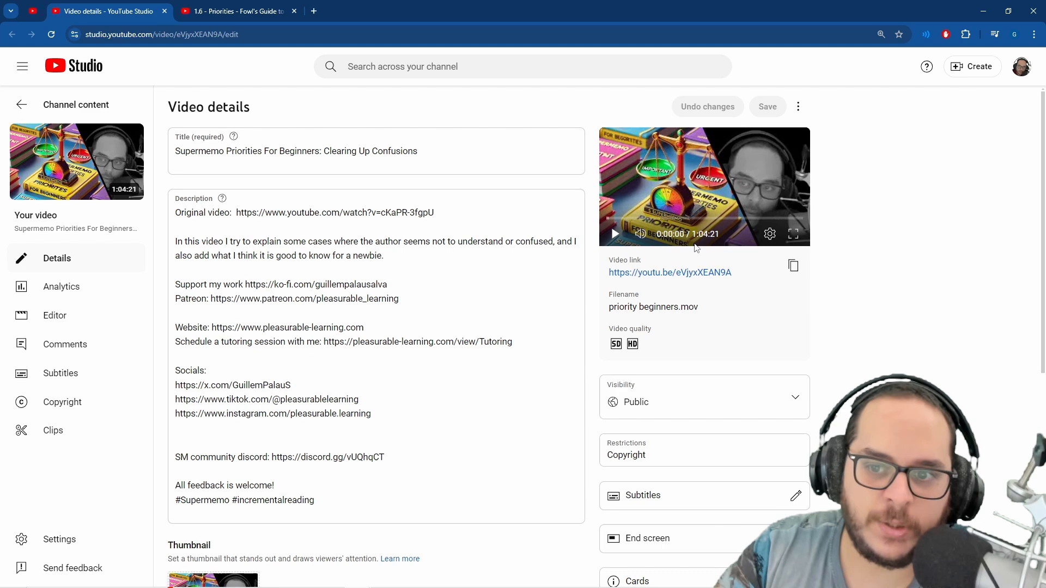